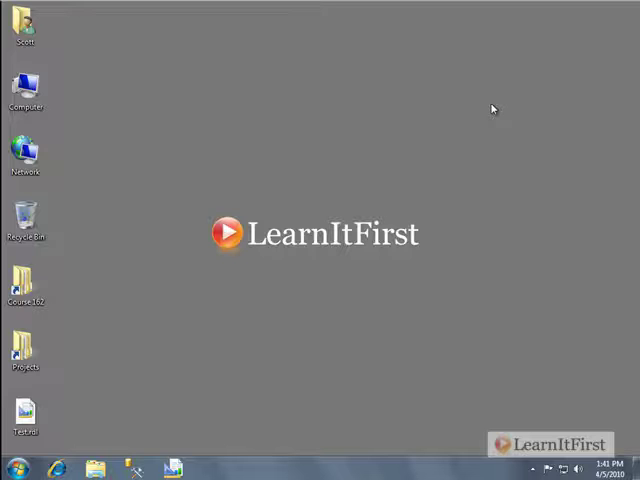
{"action": "mouse_move", "coordinate": [96, 444]}
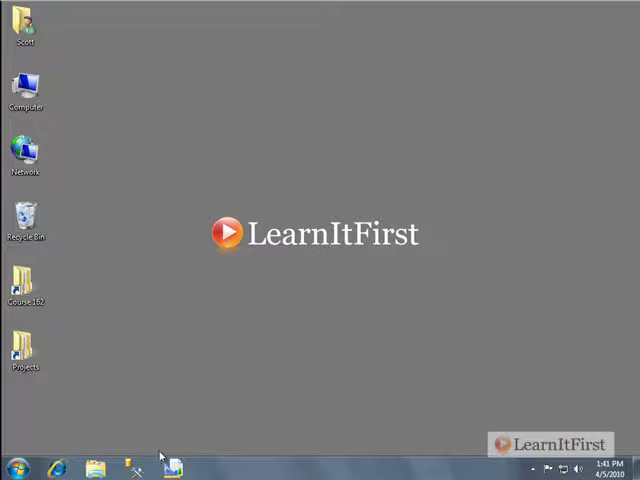
Step: Launch Report Builder from the desktop shortcut into a new blank report
{"action": "left_click", "coordinate": [176, 464]}
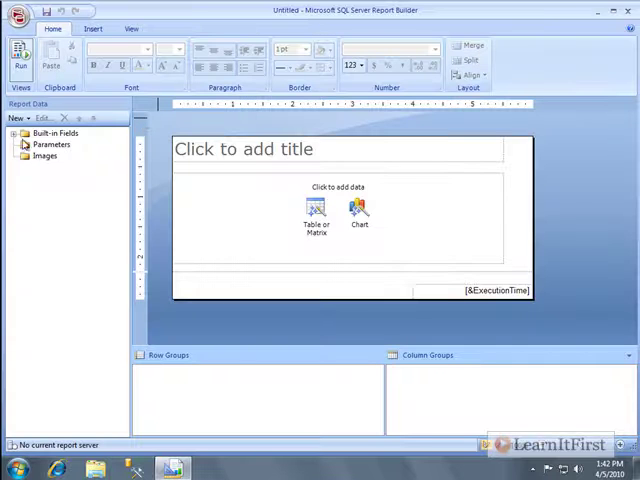
Step: Add DataSource1 using a shared connection to the server data source
{"action": "left_click", "coordinate": [16, 116]}
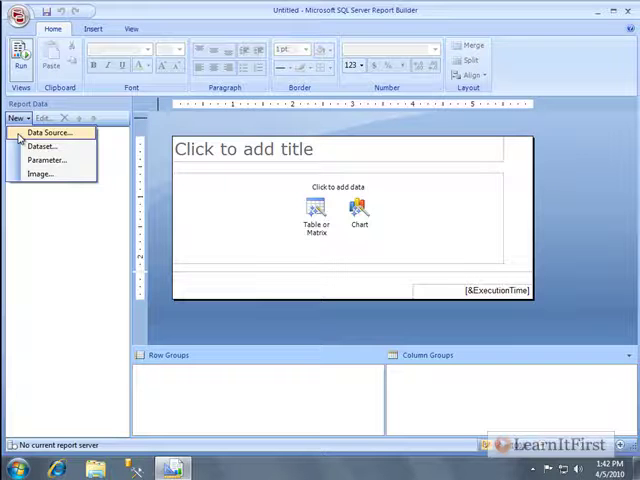
{"action": "left_click", "coordinate": [48, 132]}
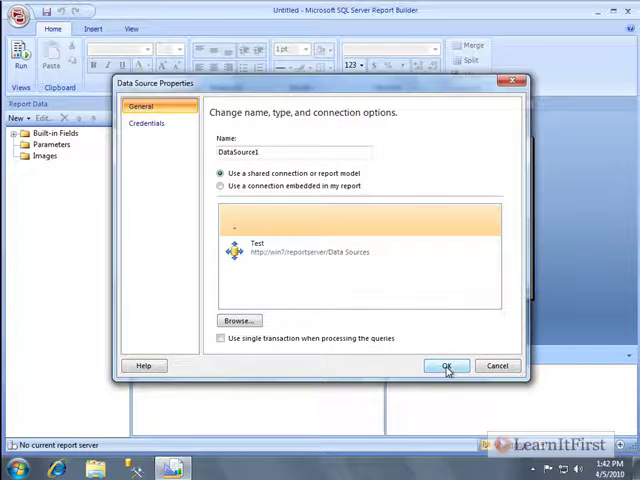
{"action": "left_click", "coordinate": [448, 364]}
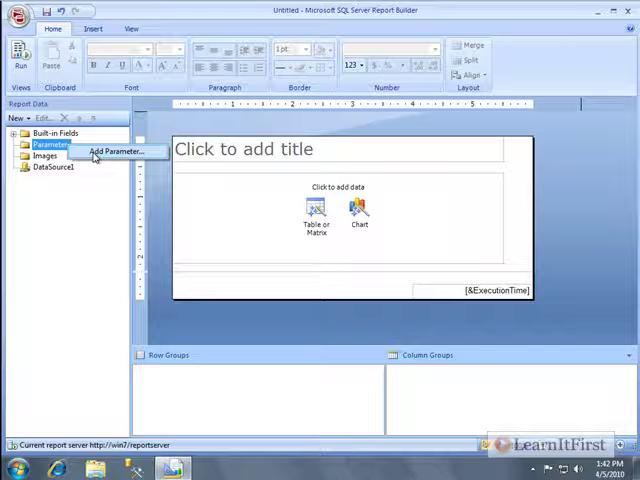
Step: Add a Color parameter prompting 'Please select which color(s) to view'
{"action": "left_click", "coordinate": [116, 150]}
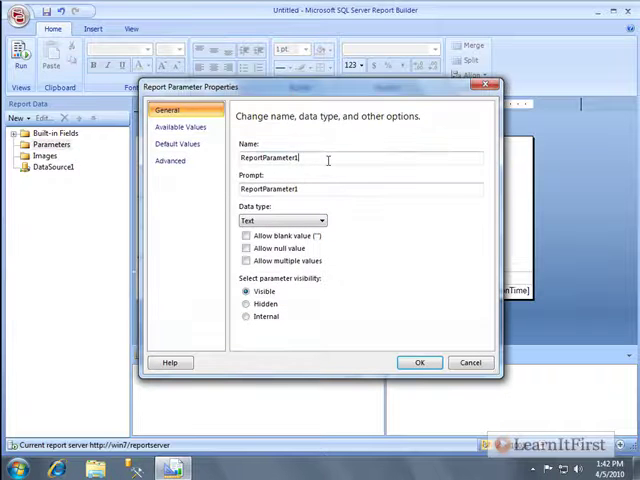
{"action": "type", "text": "Color"}
{"action": "left_click", "coordinate": [360, 188]}
{"action": "type", "text": "Please select which colo"}
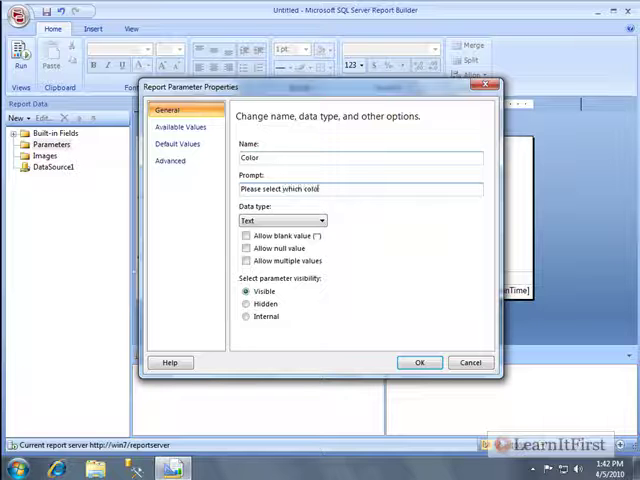
{"action": "type", "text": "(s) to view"}
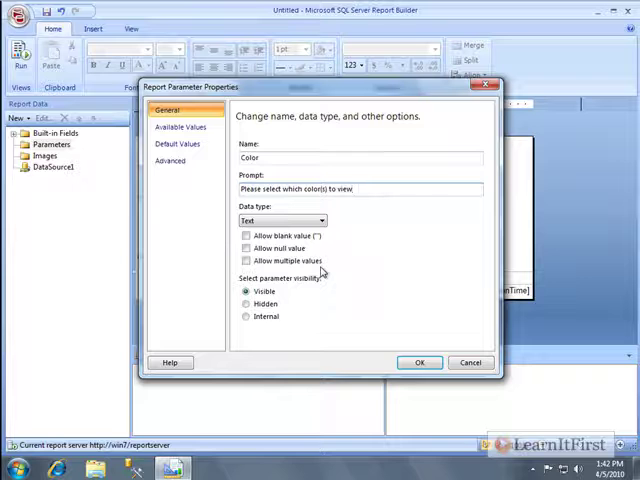
{"action": "mouse_move", "coordinate": [350, 260]}
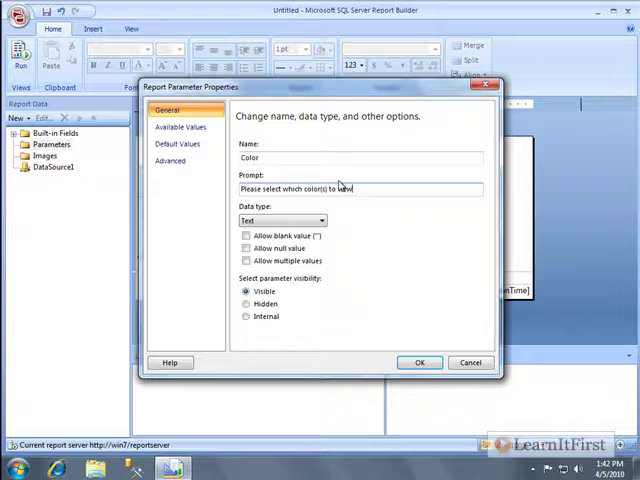
{"action": "left_click", "coordinate": [420, 362]}
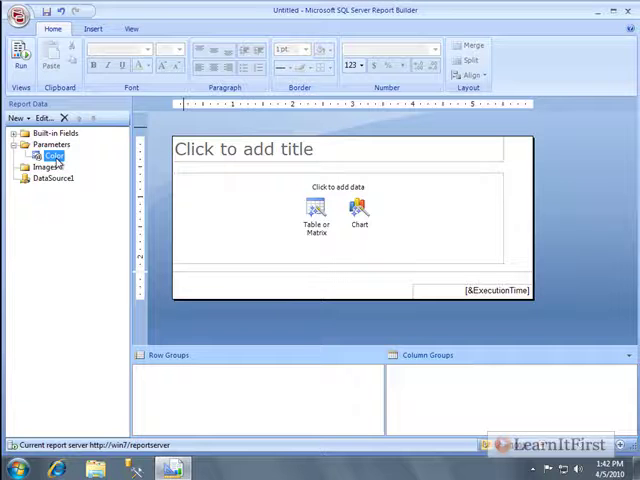
Step: Create the Colors dataset with query SELECT DISTINCT Color ... ORDER BY Color
{"action": "left_click", "coordinate": [12, 118]}
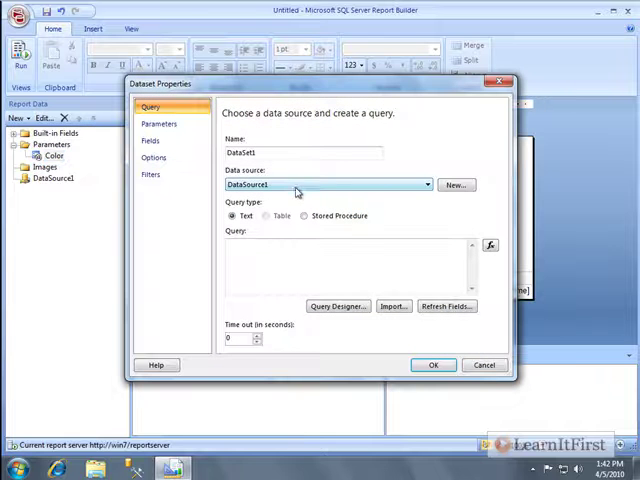
{"action": "type", "text": "Colors"}
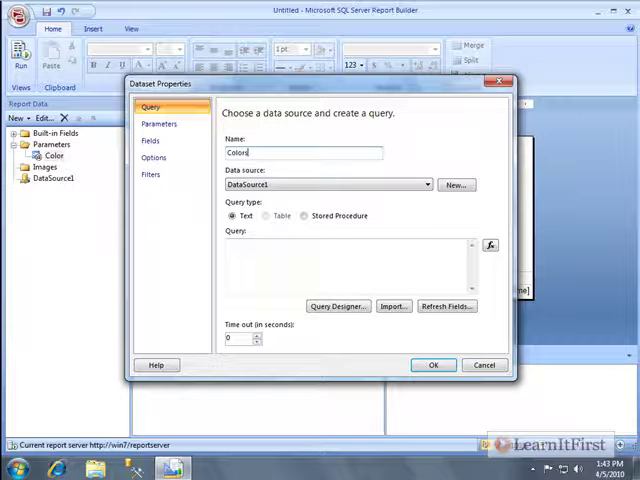
{"action": "type", "text": "SELEC"}
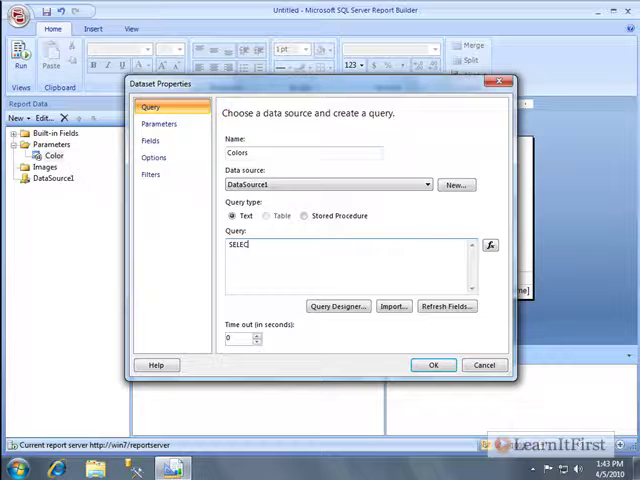
{"action": "type", "text": "DISTINCT Color"}
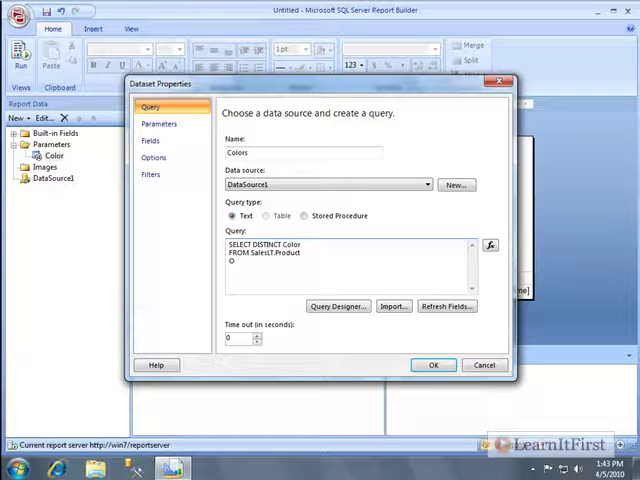
{"action": "type", "text": "RDER BY Color"}
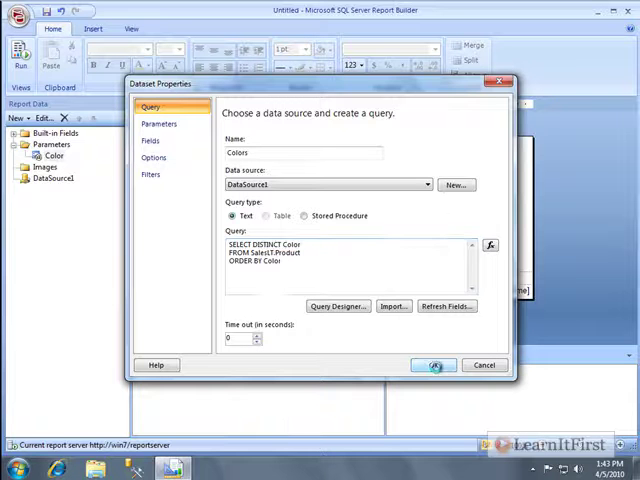
{"action": "left_click", "coordinate": [432, 364]}
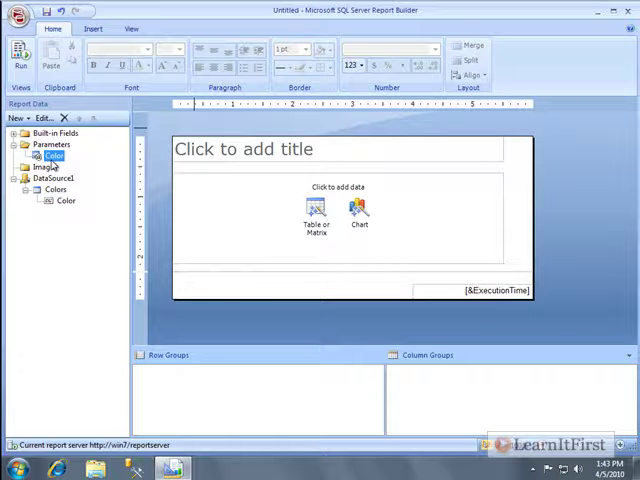
Step: Set the Color parameter's available values to 'Get values from a query'
{"action": "double_click", "coordinate": [52, 156]}
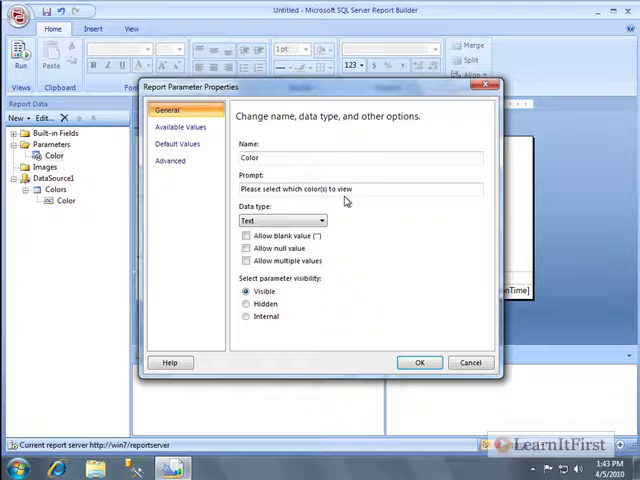
{"action": "left_click", "coordinate": [180, 128]}
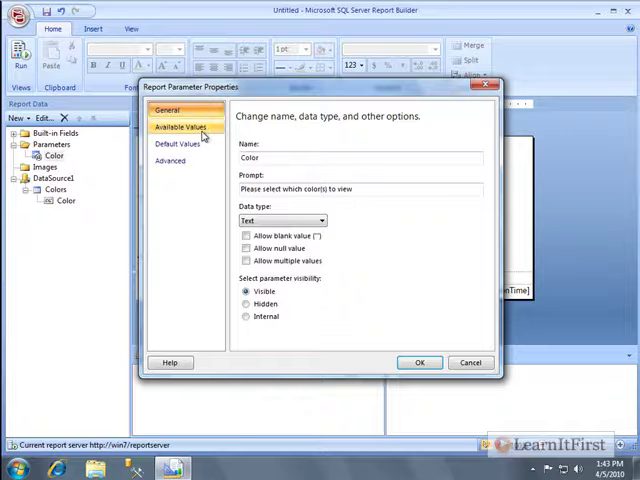
{"action": "left_click", "coordinate": [184, 128]}
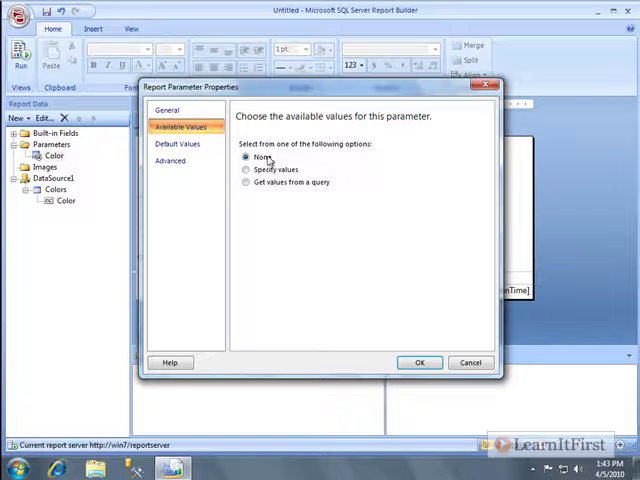
{"action": "left_click", "coordinate": [246, 182]}
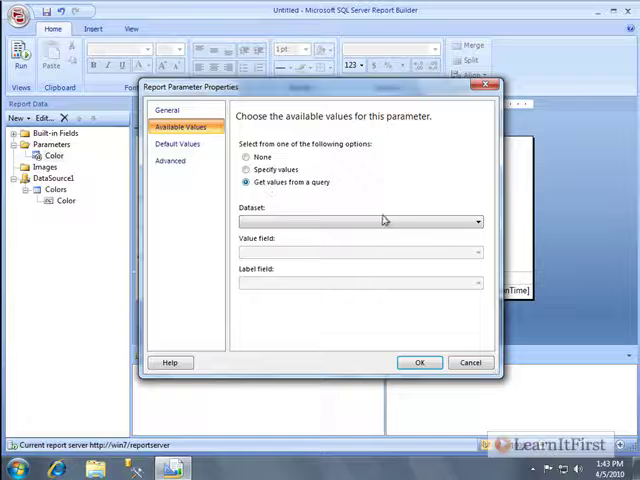
{"action": "left_click", "coordinate": [248, 156]}
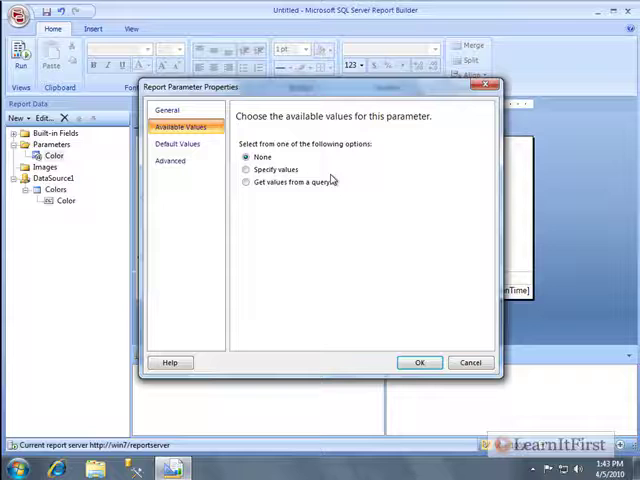
{"action": "left_click", "coordinate": [248, 168]}
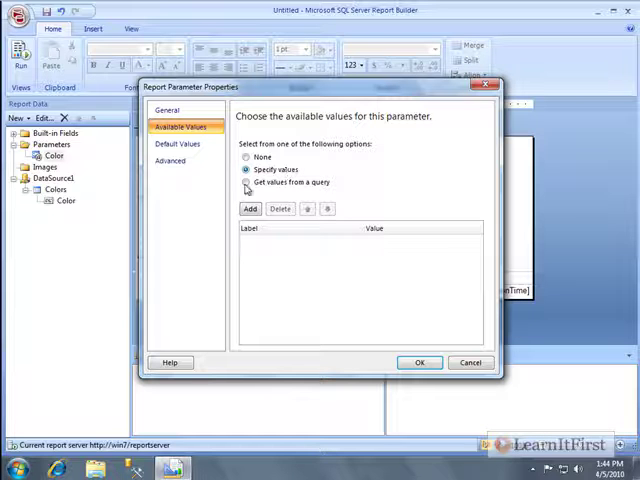
{"action": "left_click", "coordinate": [246, 182]}
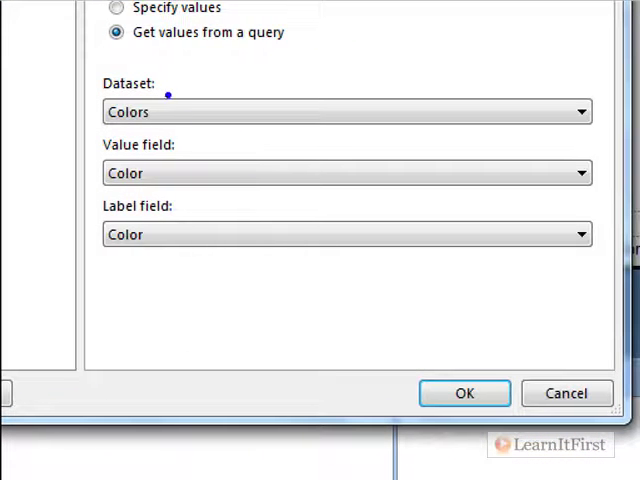
{"action": "mouse_move", "coordinate": [196, 64]}
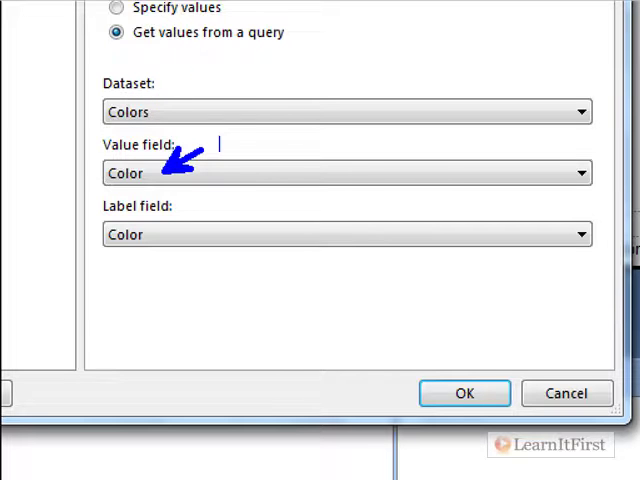
{"action": "type", "text": "What is passed"}
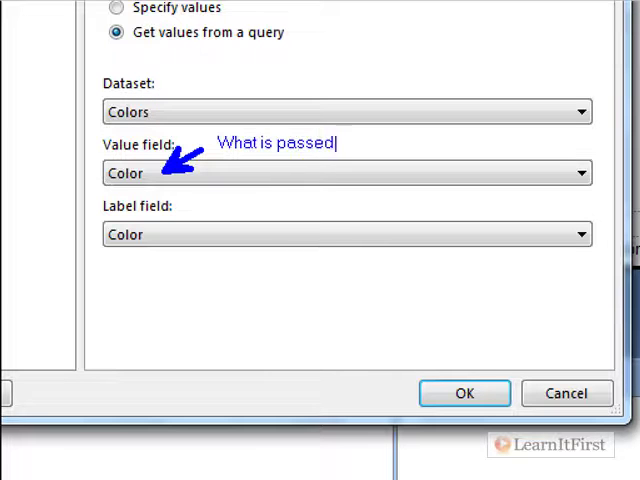
{"action": "type", "text": "to the query"}
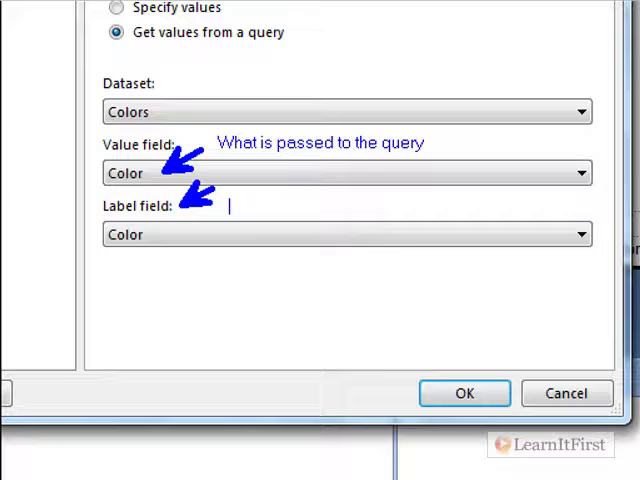
{"action": "type", "text": "What the users"}
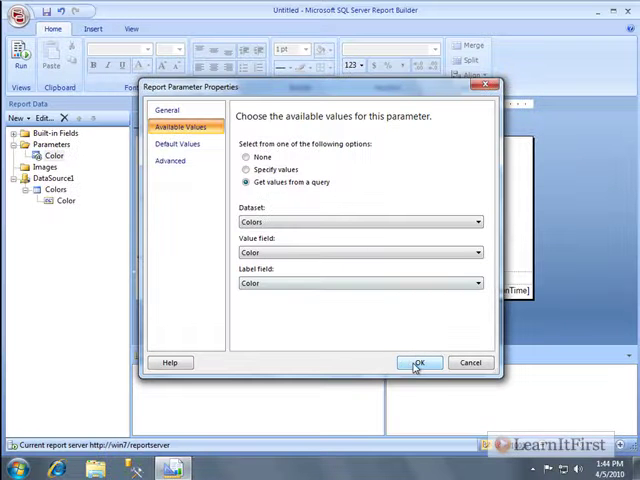
Step: Start a Products dataset with query SELECT * FROM Sales.Product WHERE Color
{"action": "left_click", "coordinate": [420, 364]}
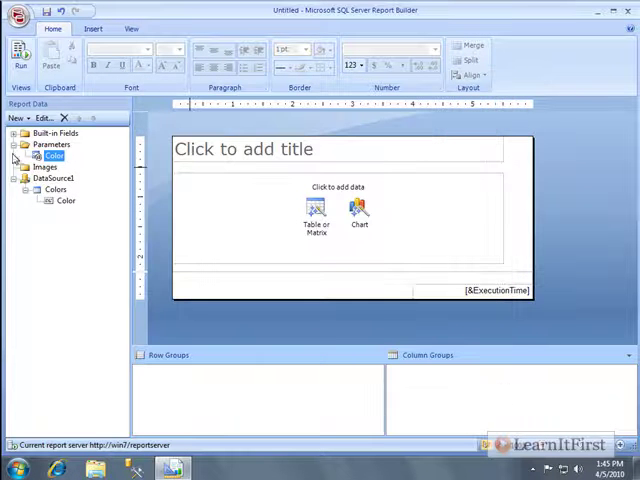
{"action": "left_click", "coordinate": [16, 118]}
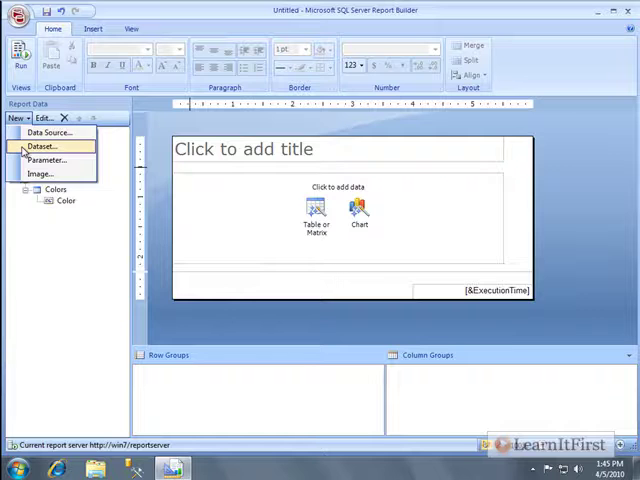
{"action": "left_click", "coordinate": [44, 146]}
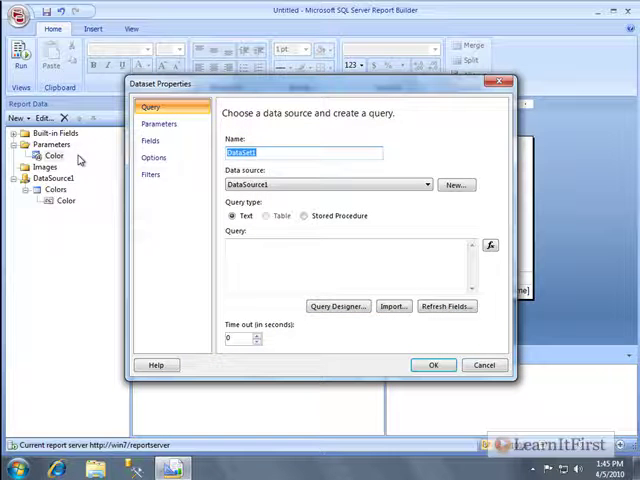
{"action": "type", "text": "Products"}
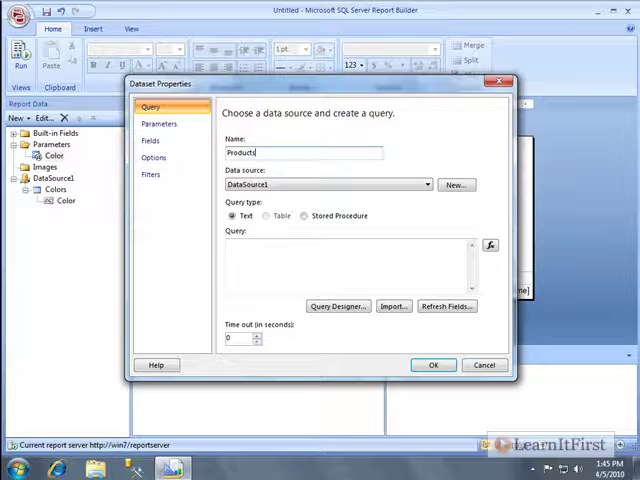
{"action": "type", "text": "SELECT *"}
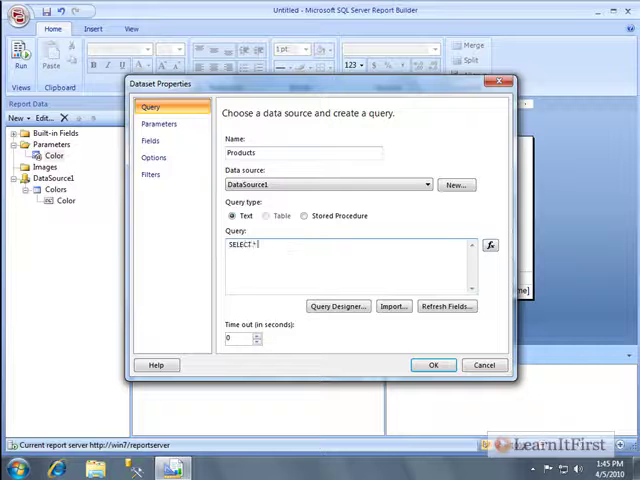
{"action": "type", "text": "FROM Sales.Product"}
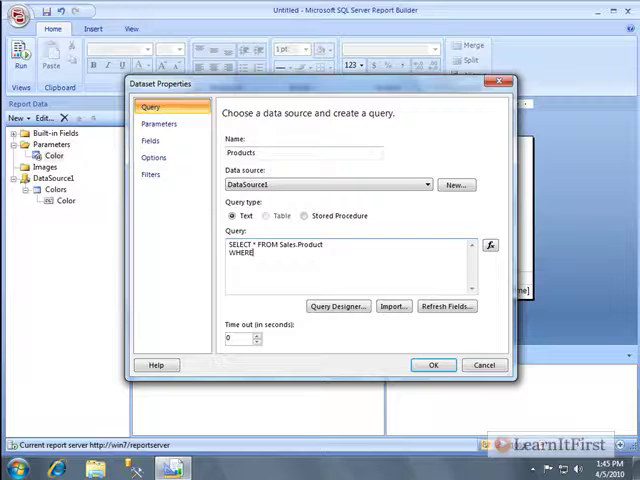
{"action": "type", "text": "Color"}
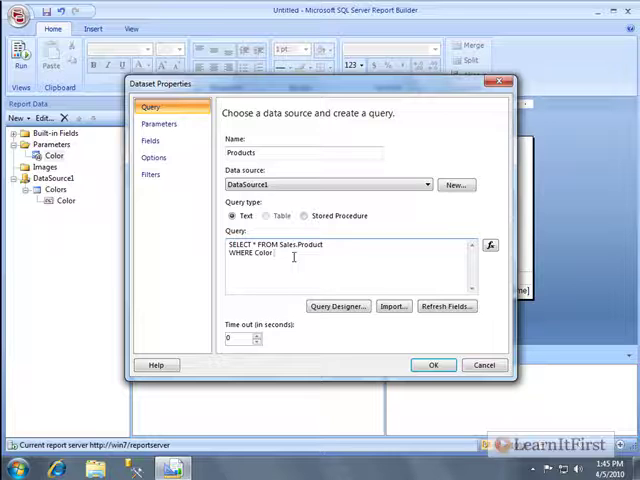
{"action": "type", "text": "IN (@Color)"}
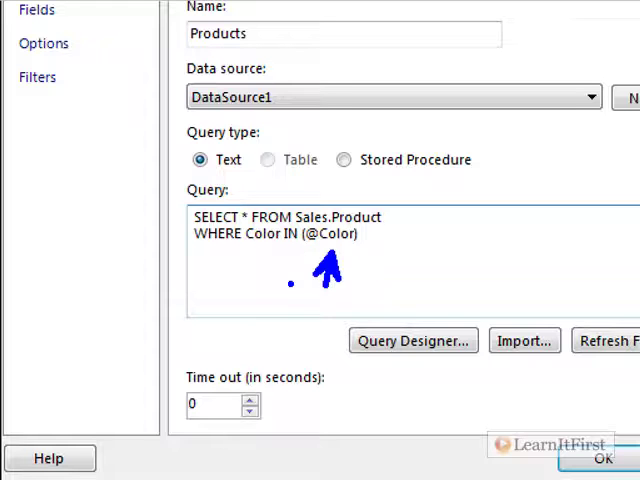
{"action": "mouse_move", "coordinate": [244, 304]}
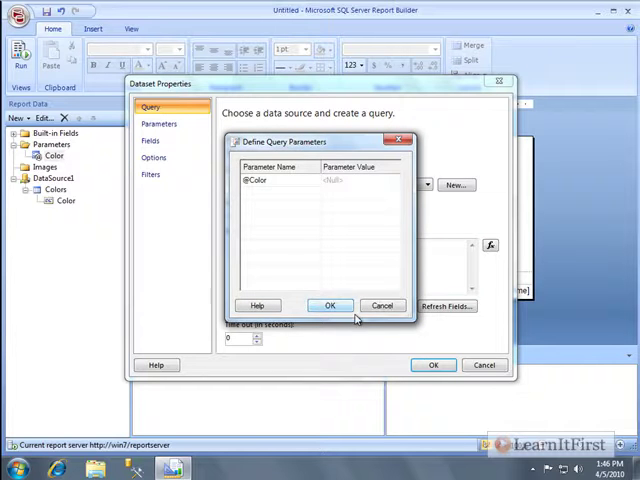
{"action": "left_click", "coordinate": [330, 304]}
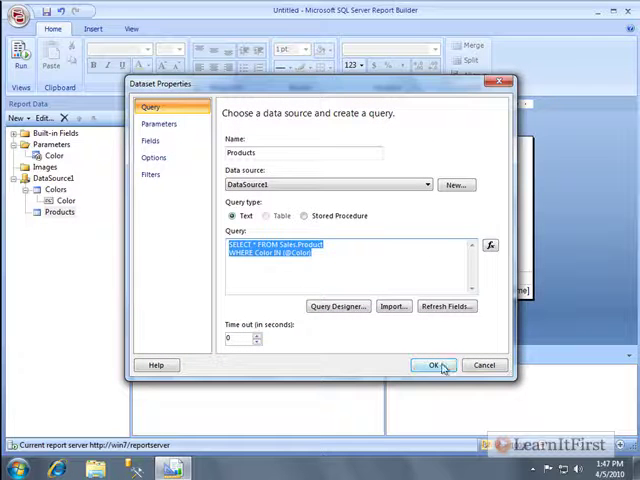
{"action": "left_click", "coordinate": [430, 364]}
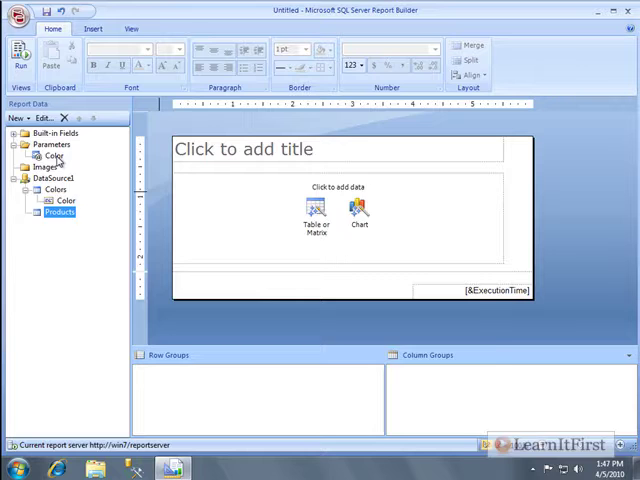
Step: Review the Color parameter's Available Values page drawn from the Colors dataset
{"action": "double_click", "coordinate": [56, 156]}
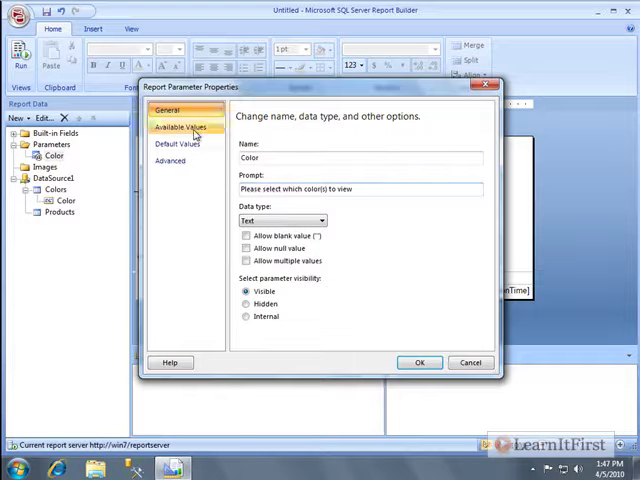
{"action": "left_click", "coordinate": [182, 126]}
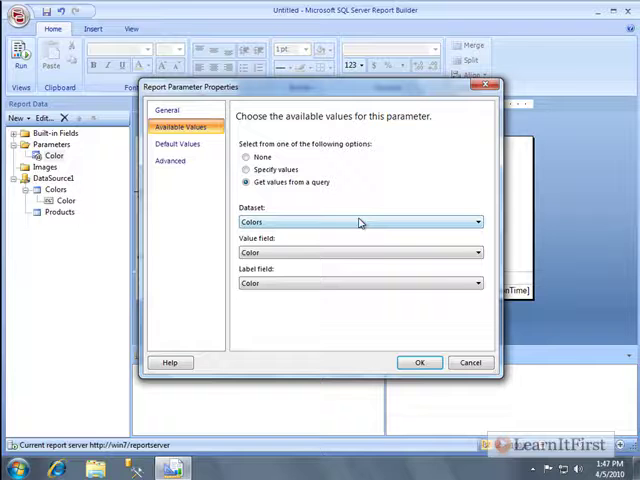
{"action": "mouse_move", "coordinate": [388, 288]}
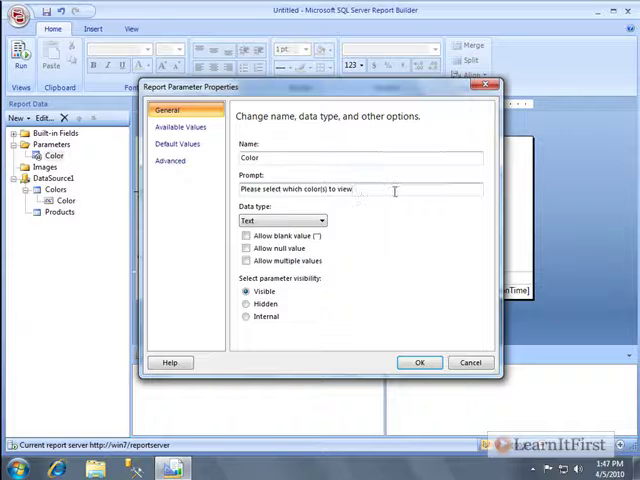
{"action": "mouse_move", "coordinate": [374, 184]}
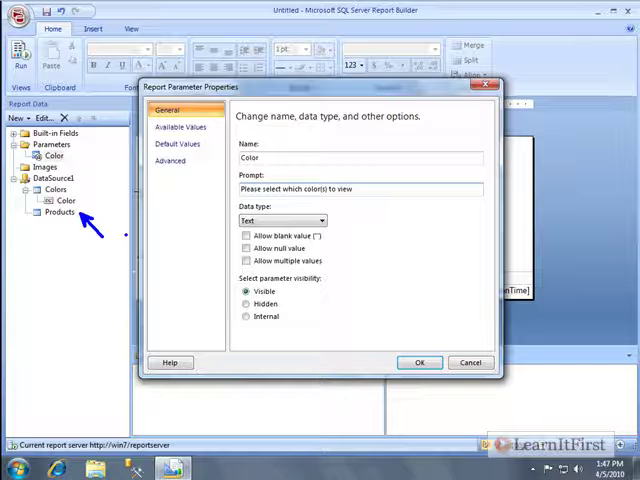
Step: Close the Color parameter's properties with OK
{"action": "left_click", "coordinate": [420, 362]}
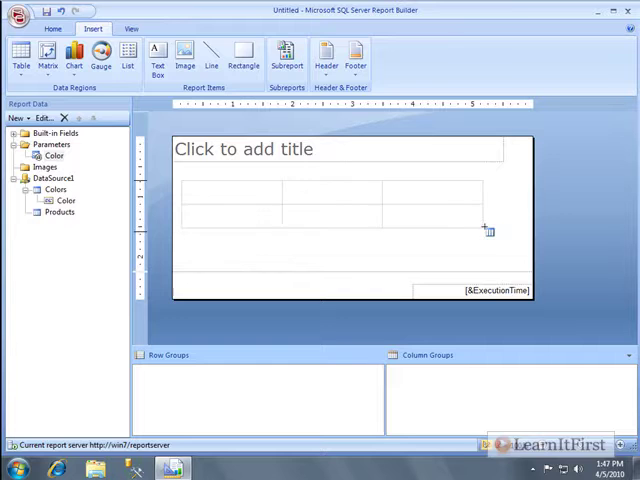
Step: Review the Products dataset's Fields page (ProductID, Name, Color) and close it
{"action": "double_click", "coordinate": [60, 212]}
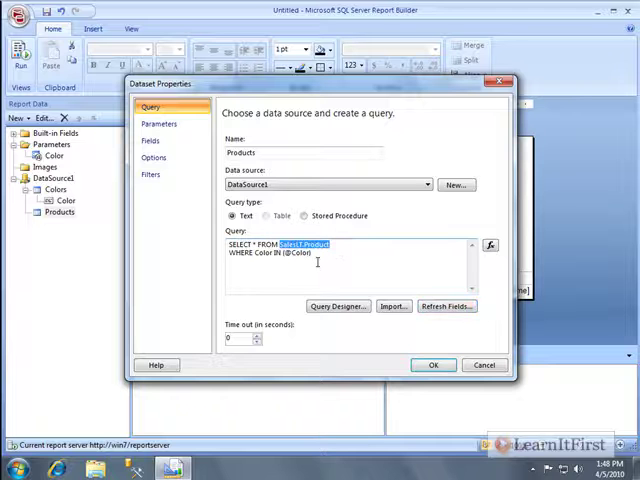
{"action": "left_click", "coordinate": [154, 140]}
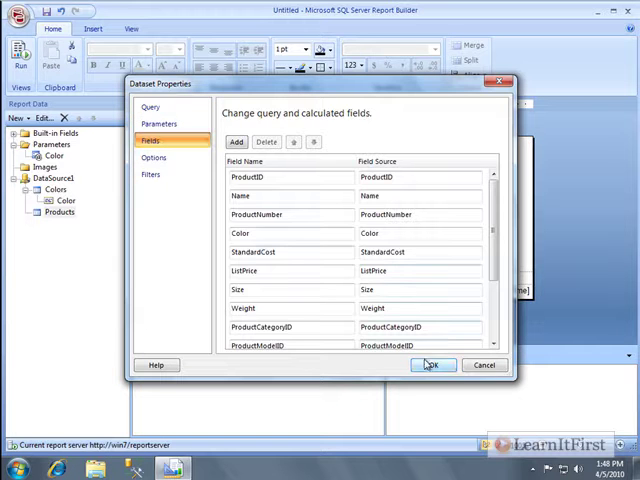
{"action": "left_click", "coordinate": [432, 364]}
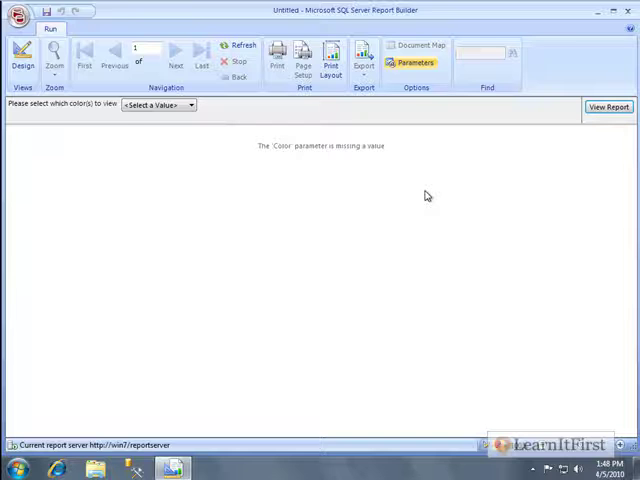
{"action": "mouse_move", "coordinate": [308, 156]}
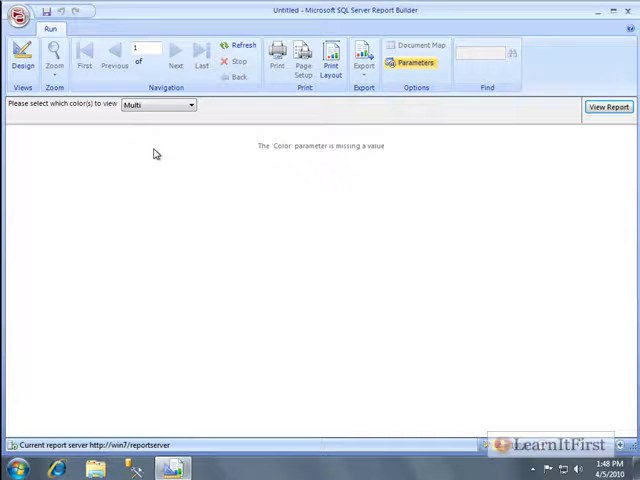
Step: Preview the report for a single colour such as Blue and view the filtered products
{"action": "left_click", "coordinate": [608, 108]}
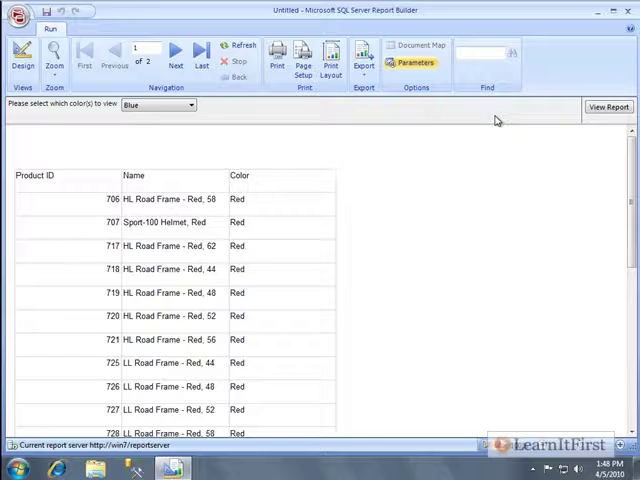
{"action": "left_click", "coordinate": [612, 108]}
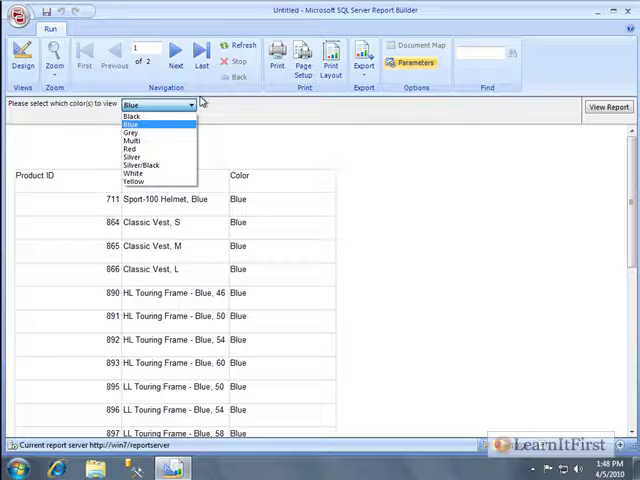
{"action": "mouse_move", "coordinate": [140, 182]}
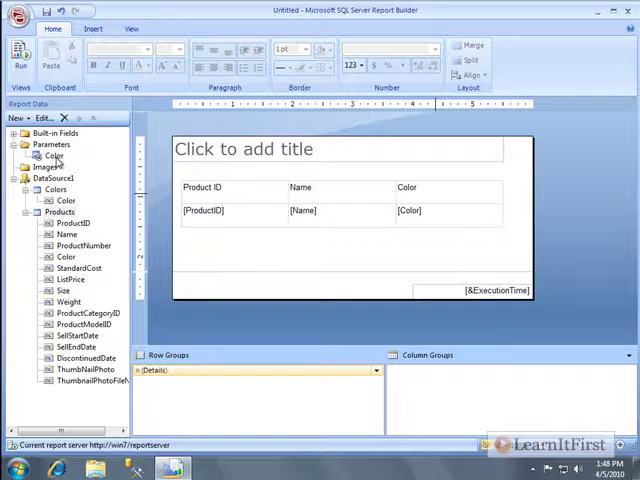
Step: Allow the Color parameter to accept multiple values and save the change
{"action": "double_click", "coordinate": [56, 156]}
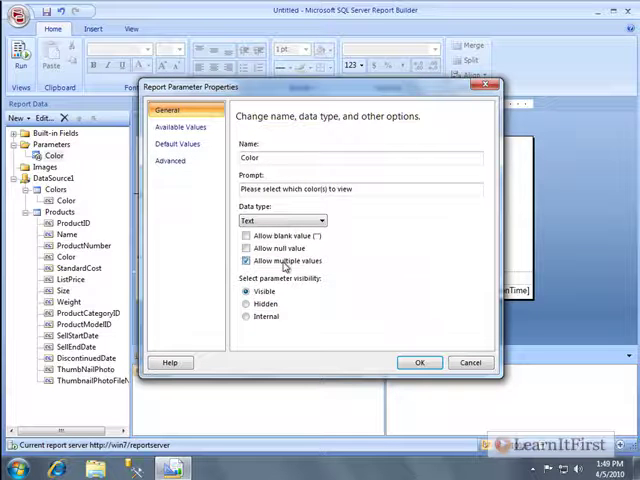
{"action": "left_click", "coordinate": [416, 362]}
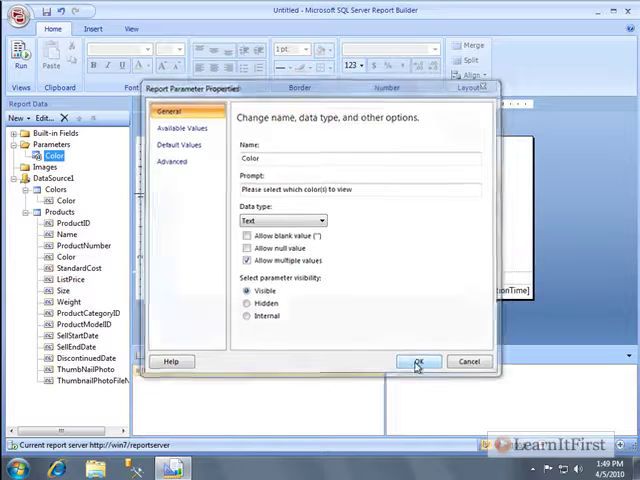
{"action": "left_click", "coordinate": [416, 362]}
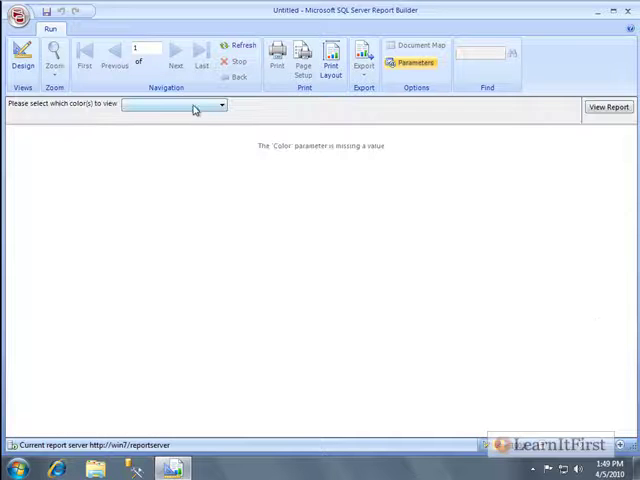
Step: Run the report for Black, Grey, Red and Silver/Black, then go back to design view
{"action": "left_click", "coordinate": [220, 104]}
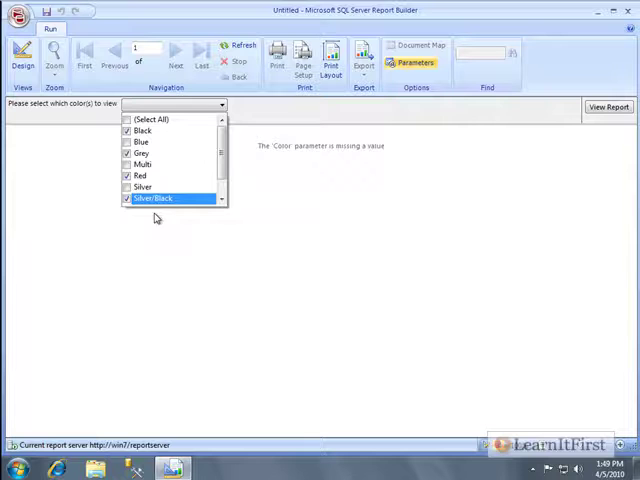
{"action": "left_click", "coordinate": [610, 108]}
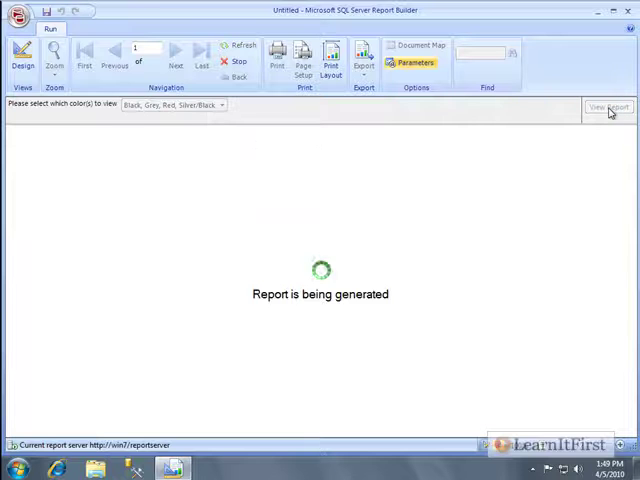
{"action": "left_click", "coordinate": [608, 108]}
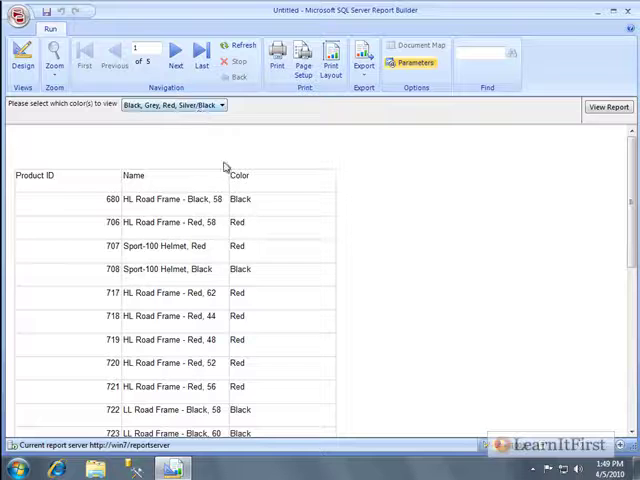
{"action": "mouse_move", "coordinate": [274, 228]}
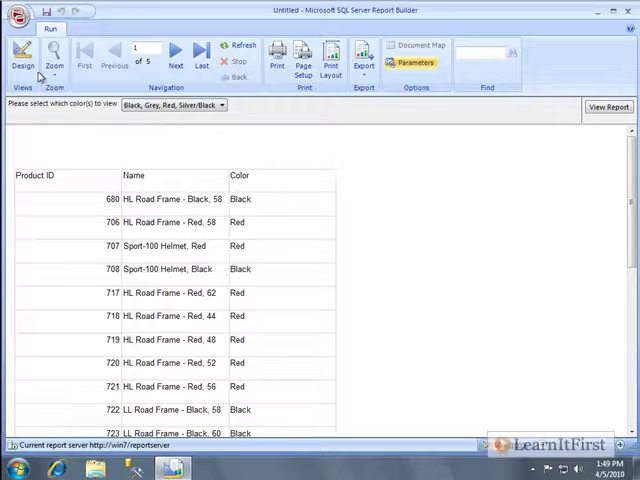
{"action": "left_click", "coordinate": [24, 52]}
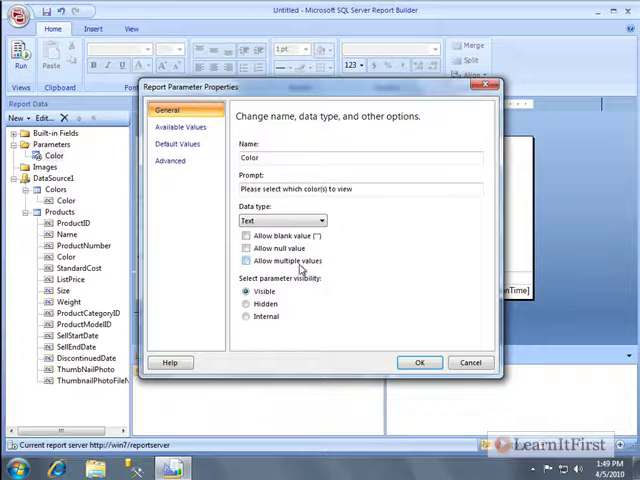
Step: Switch the Color parameter's available values to manually specified and add the first row
{"action": "left_click", "coordinate": [246, 260]}
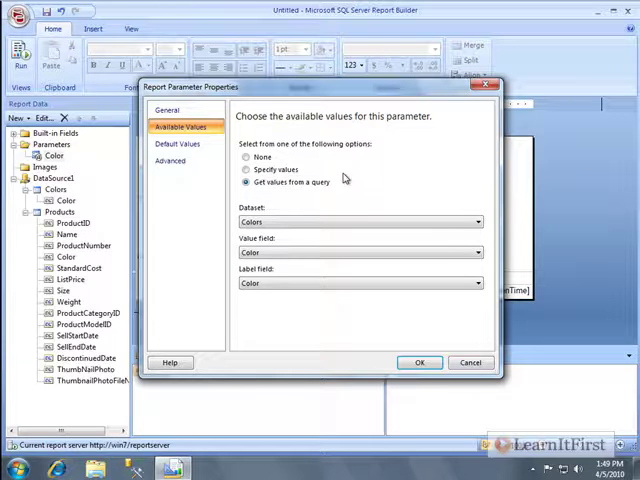
{"action": "left_click", "coordinate": [248, 168]}
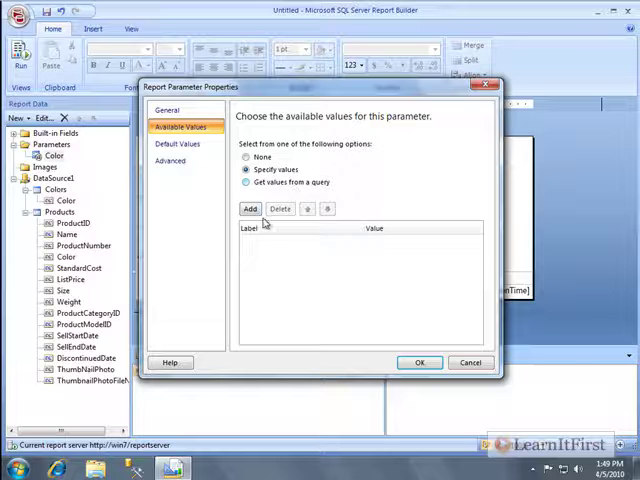
{"action": "left_click", "coordinate": [250, 208]}
{"action": "type", "text": "Black"}
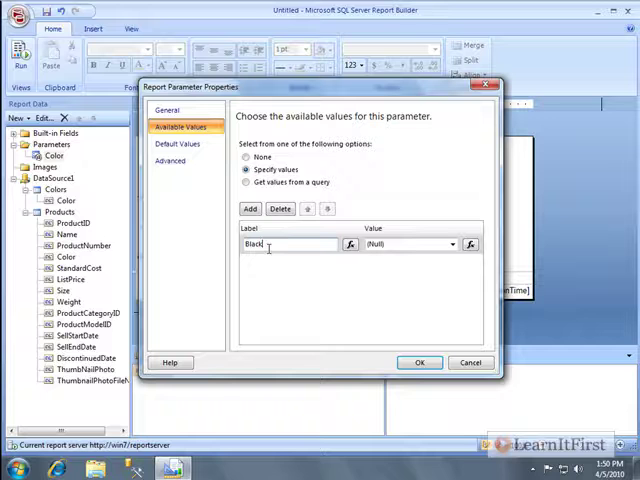
{"action": "double_click", "coordinate": [256, 244]}
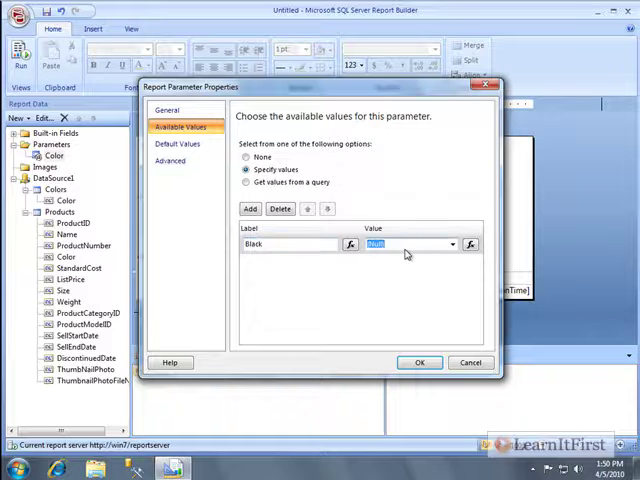
{"action": "left_click", "coordinate": [420, 362]}
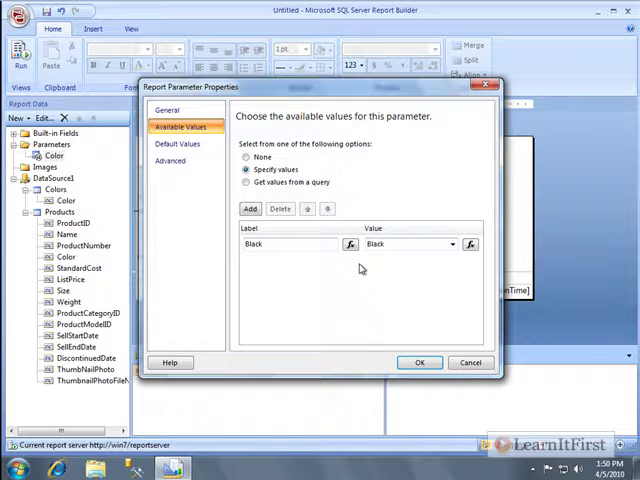
Step: Enter labels Negro and Azul for Black and Blue and confirm the static value list
{"action": "left_click", "coordinate": [250, 208]}
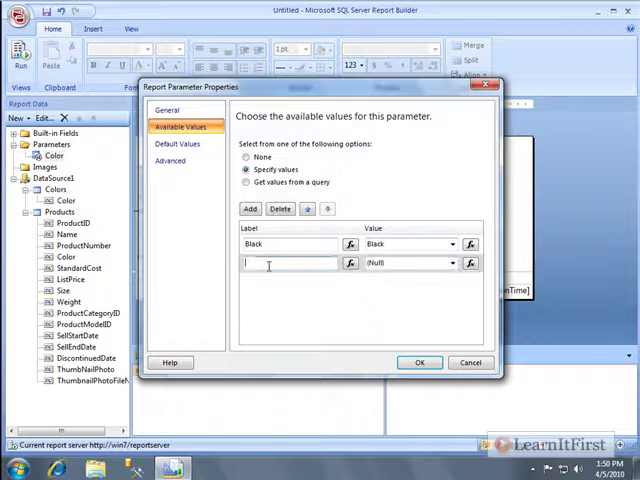
{"action": "type", "text": "Azul"}
{"action": "left_click", "coordinate": [290, 244]}
{"action": "type", "text": "N"}
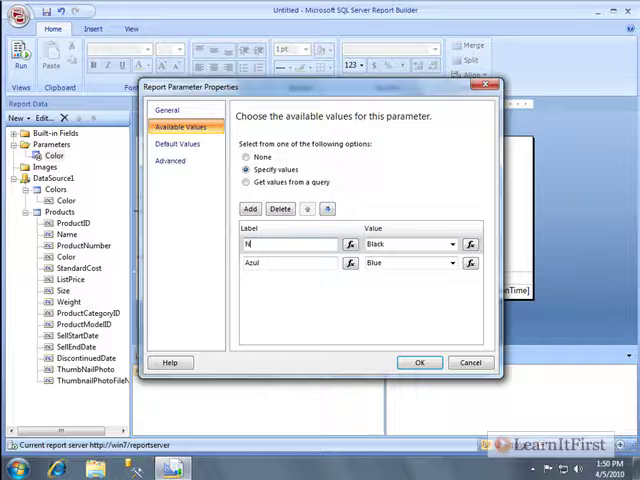
{"action": "type", "text": "egro"}
{"action": "type", "text": "Amarillo"}
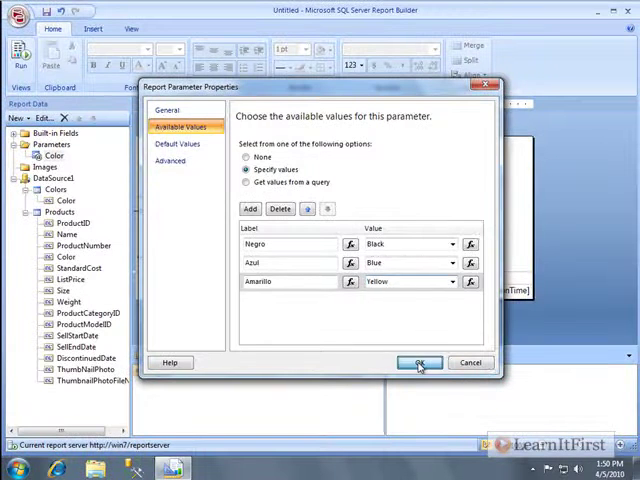
{"action": "left_click", "coordinate": [416, 364]}
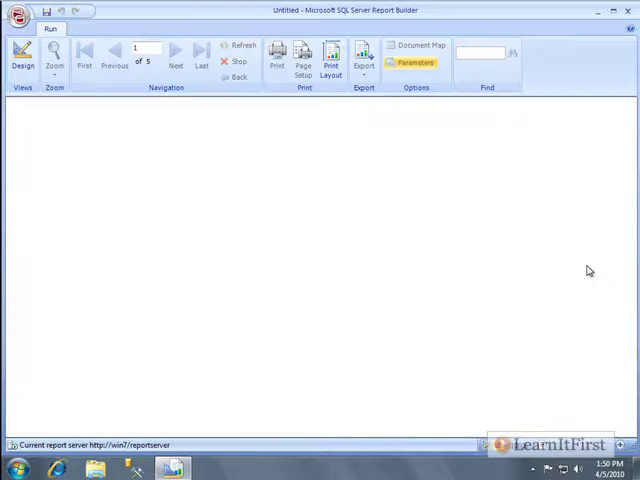
Step: Choose Azul in the Color dropdown and view the report listing only Blue products
{"action": "left_click", "coordinate": [424, 62]}
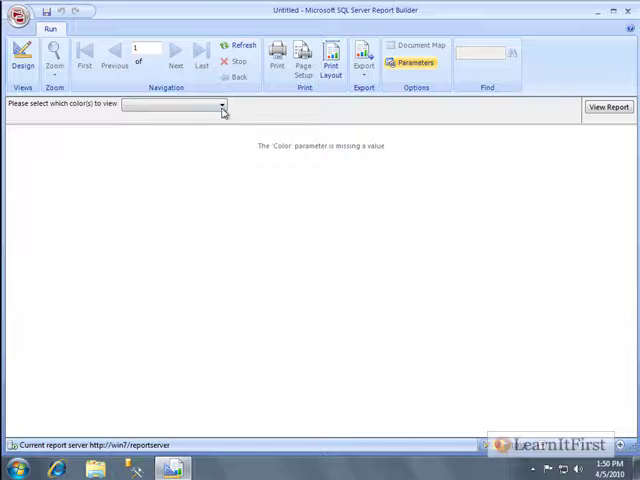
{"action": "left_click", "coordinate": [222, 104]}
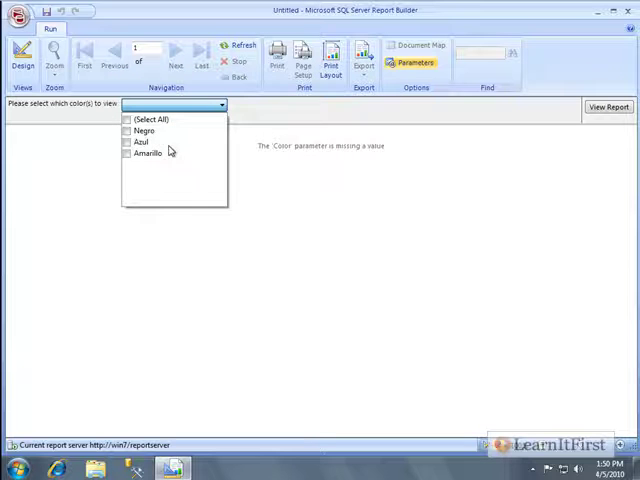
{"action": "mouse_move", "coordinate": [158, 156]}
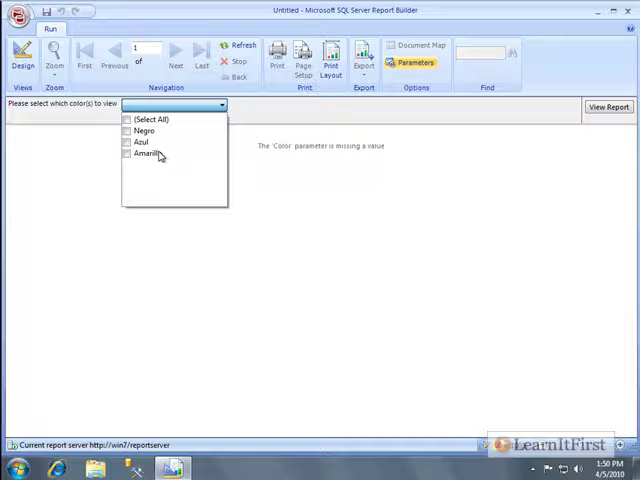
{"action": "mouse_move", "coordinate": [124, 204]}
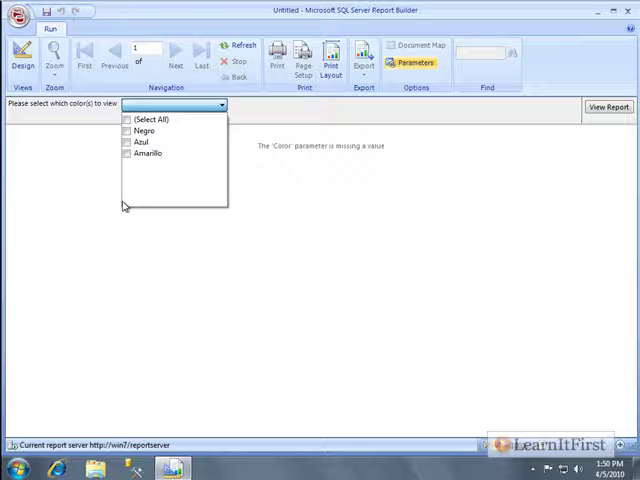
{"action": "mouse_move", "coordinate": [124, 200]}
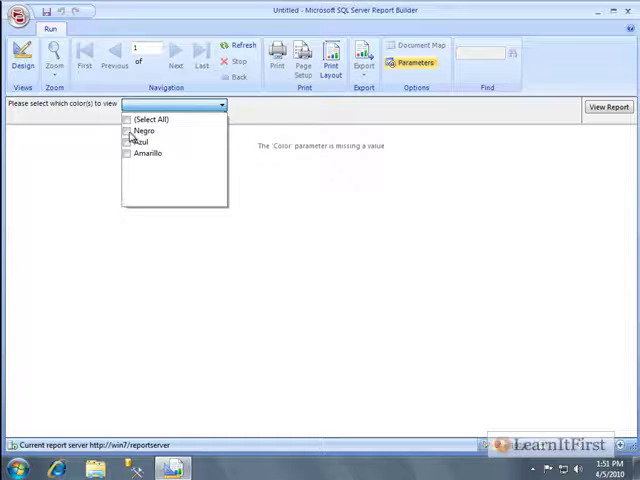
{"action": "left_click", "coordinate": [602, 108]}
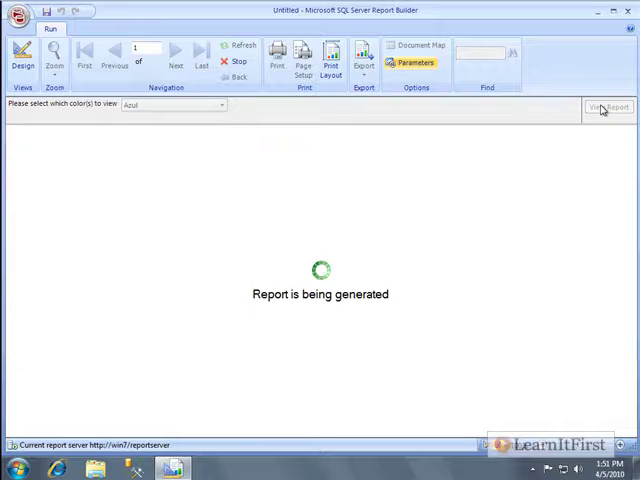
{"action": "left_click", "coordinate": [608, 108]}
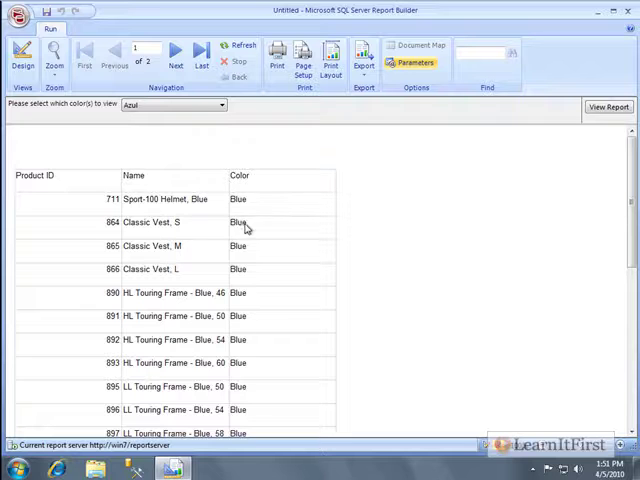
{"action": "mouse_move", "coordinate": [296, 232]}
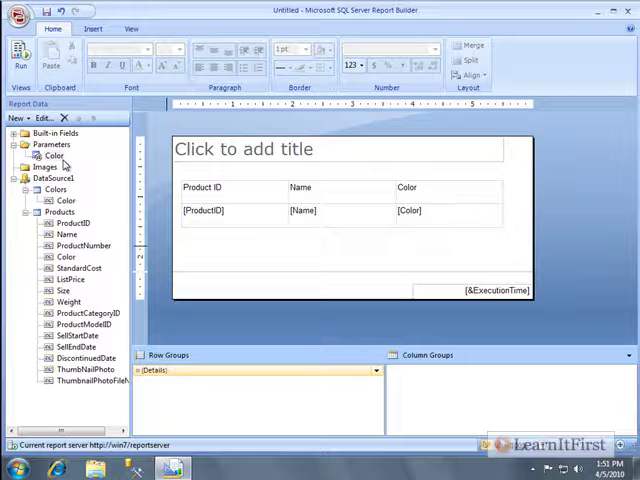
Step: Reopen Color parameter properties and review Available Values, Default Values, Advanced and General pages
{"action": "right_click", "coordinate": [54, 156]}
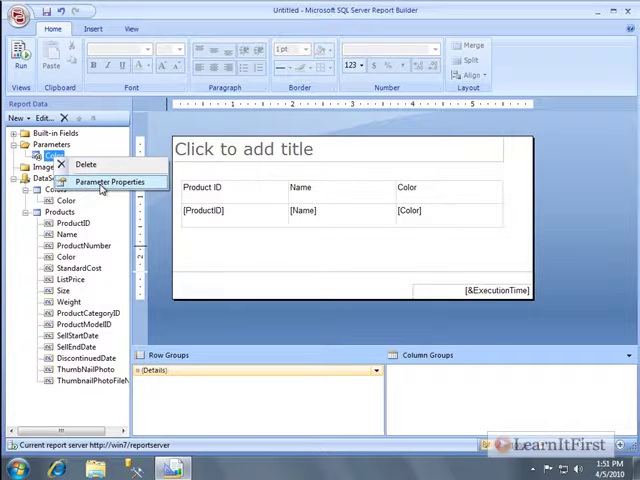
{"action": "left_click", "coordinate": [112, 180]}
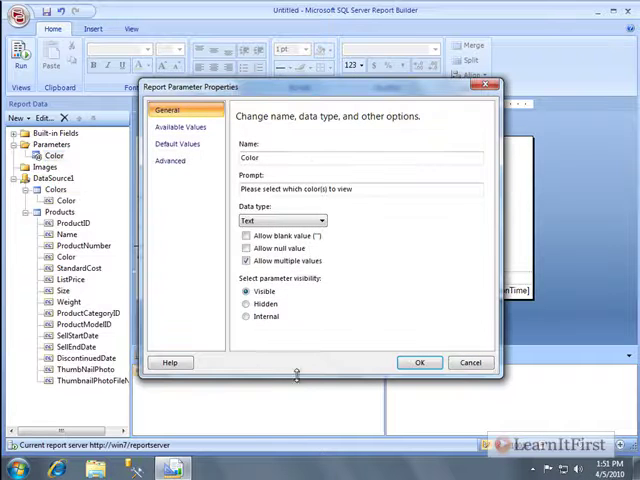
{"action": "left_click", "coordinate": [180, 128]}
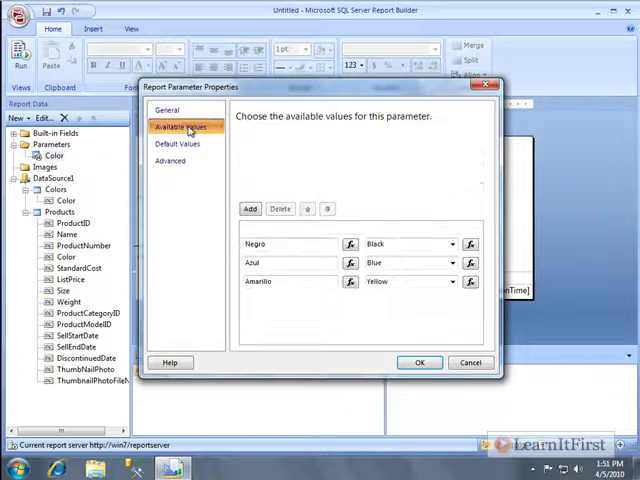
{"action": "left_click", "coordinate": [180, 128]}
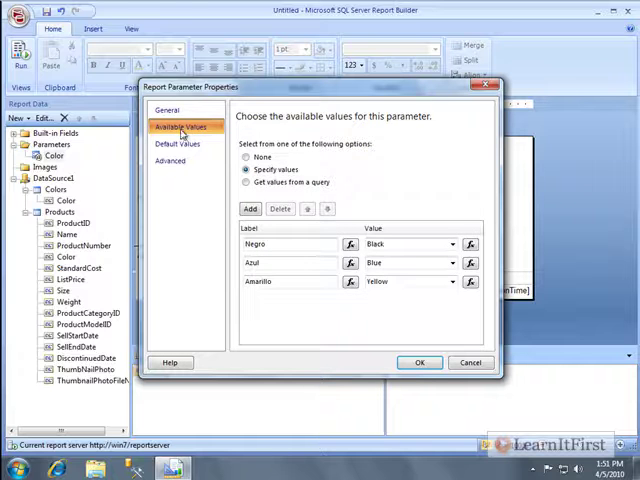
{"action": "left_click", "coordinate": [178, 144]}
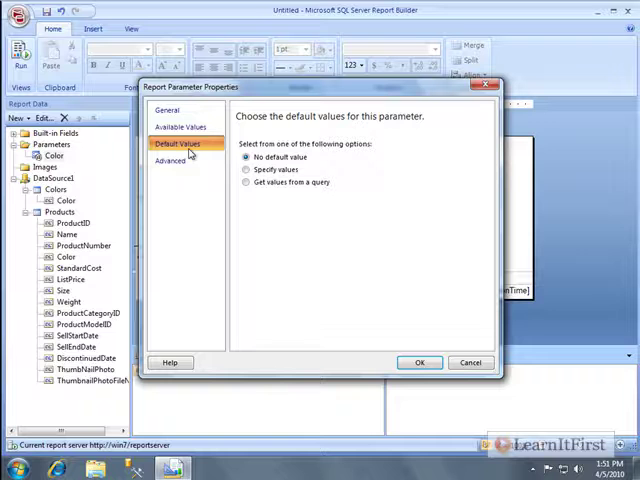
{"action": "left_click", "coordinate": [168, 160]}
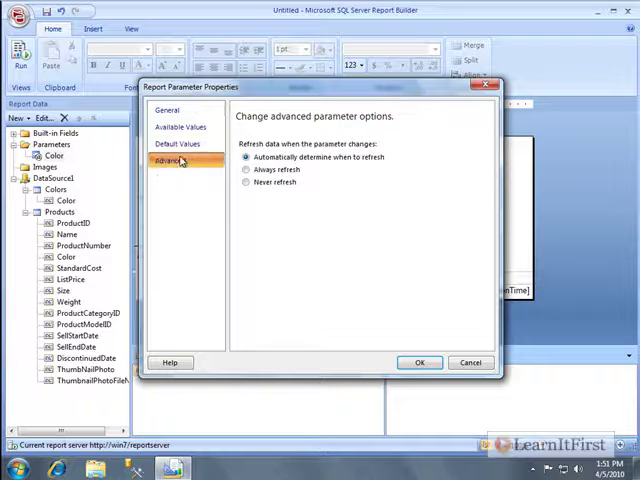
{"action": "left_click", "coordinate": [172, 110]}
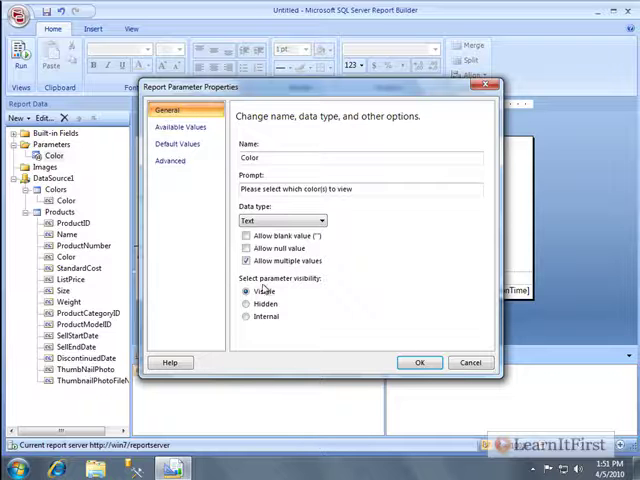
{"action": "mouse_move", "coordinate": [358, 352]}
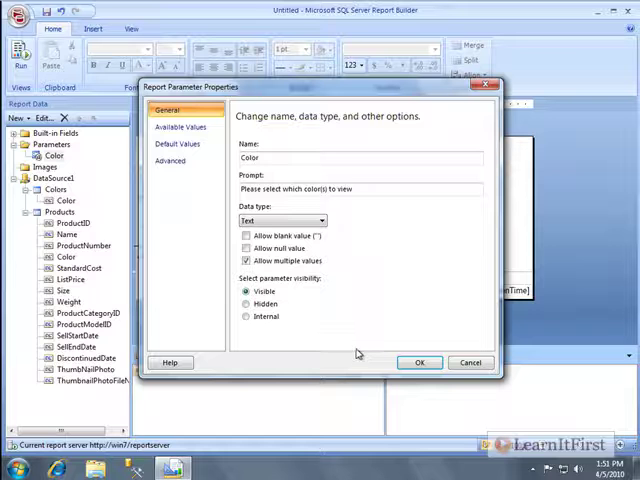